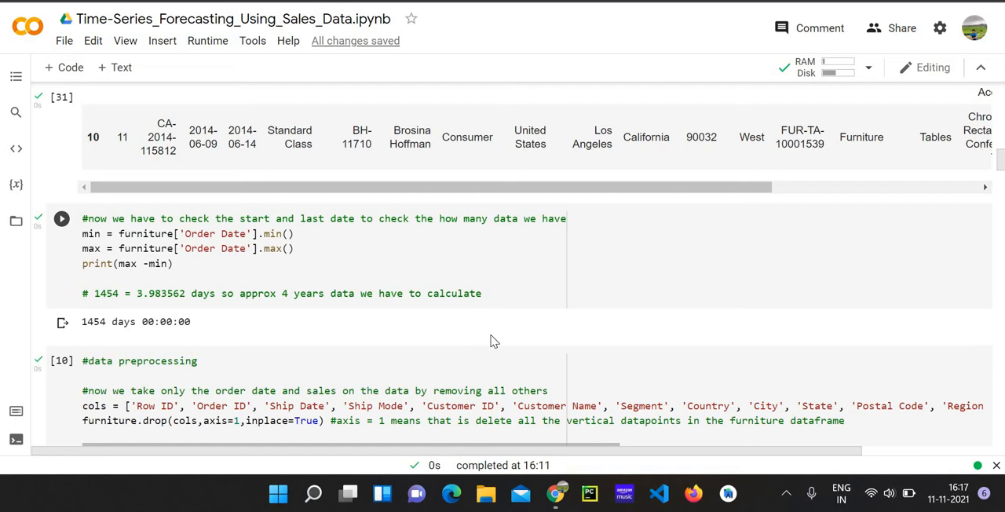
{"action": "mouse_move", "coordinate": [511, 317]}
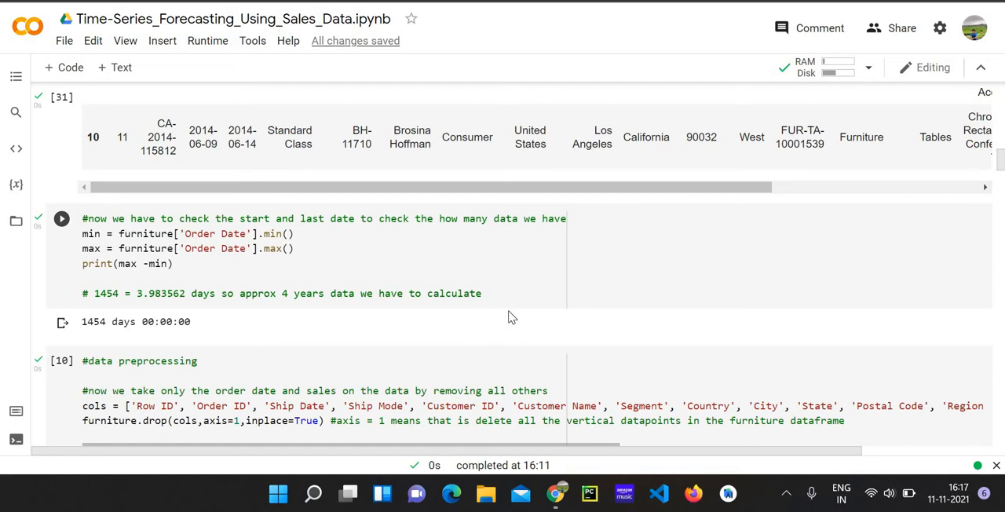
Run the preprocessing cell that keeps only the Order Date and Sales columns
{"action": "scroll", "scroll_direction": "up", "scroll_amount": 3}
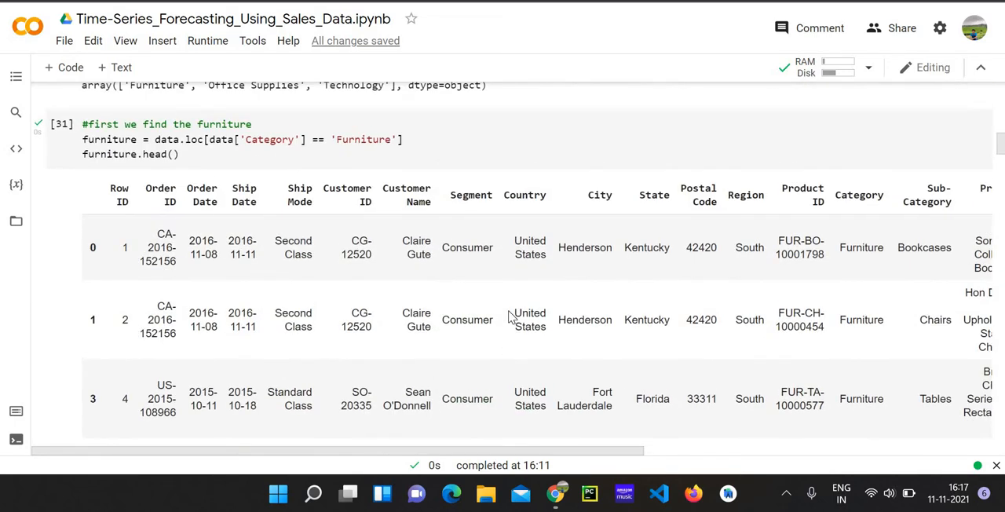
{"action": "scroll", "scroll_direction": "down", "scroll_amount": 3}
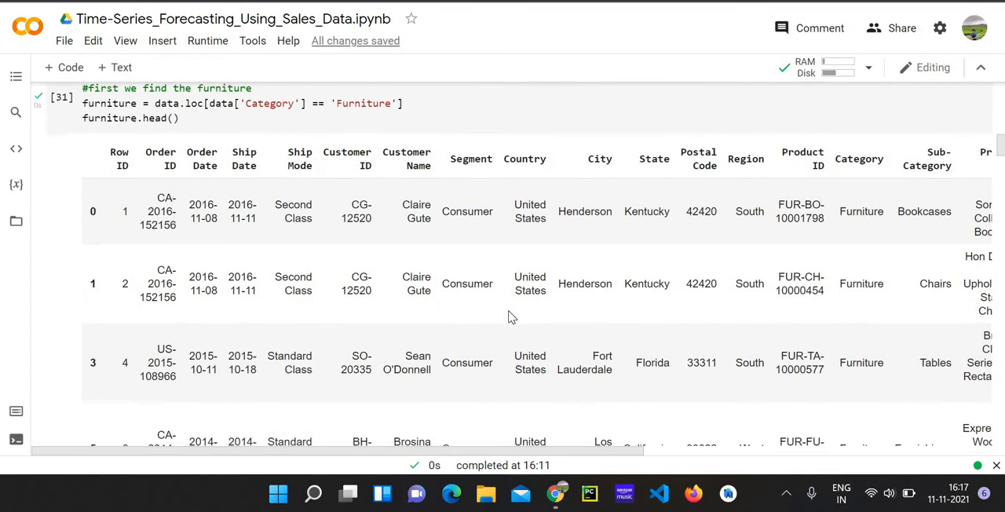
{"action": "scroll", "scroll_direction": "down", "scroll_amount": 3}
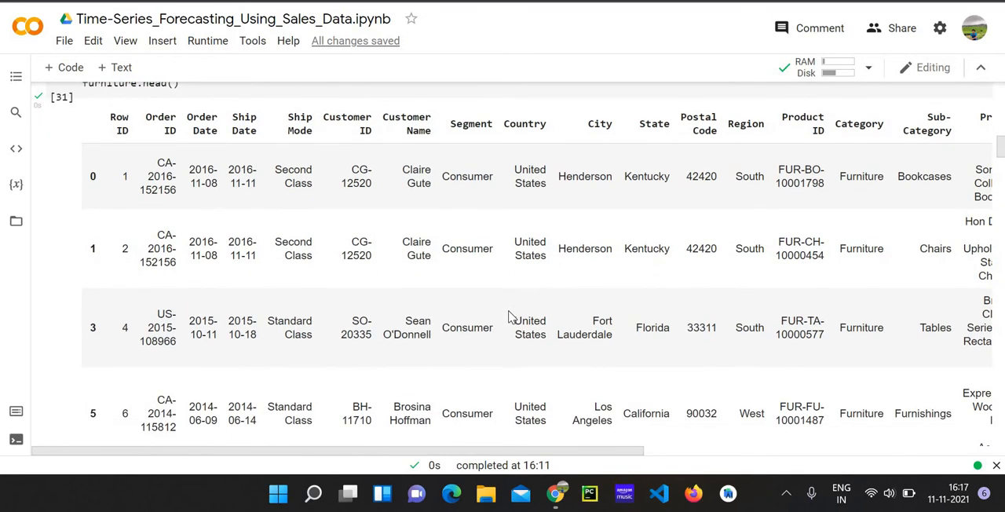
{"action": "scroll", "scroll_direction": "down", "scroll_amount": 3}
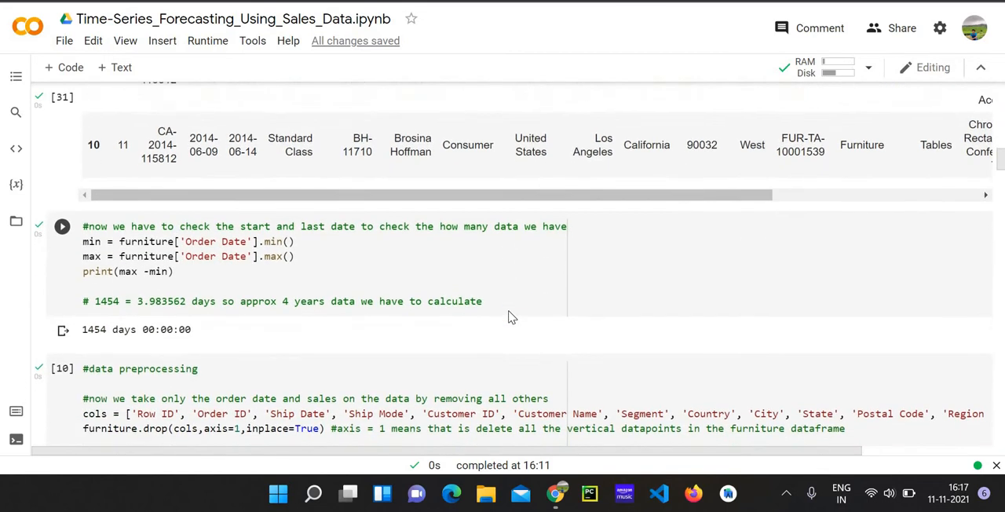
{"action": "scroll", "scroll_direction": "down", "scroll_amount": 3}
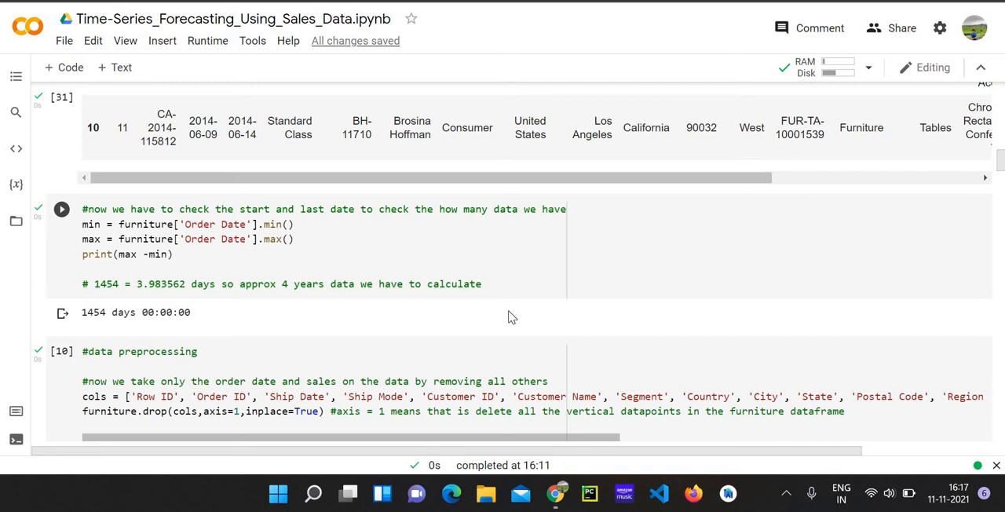
{"action": "mouse_move", "coordinate": [72, 356]}
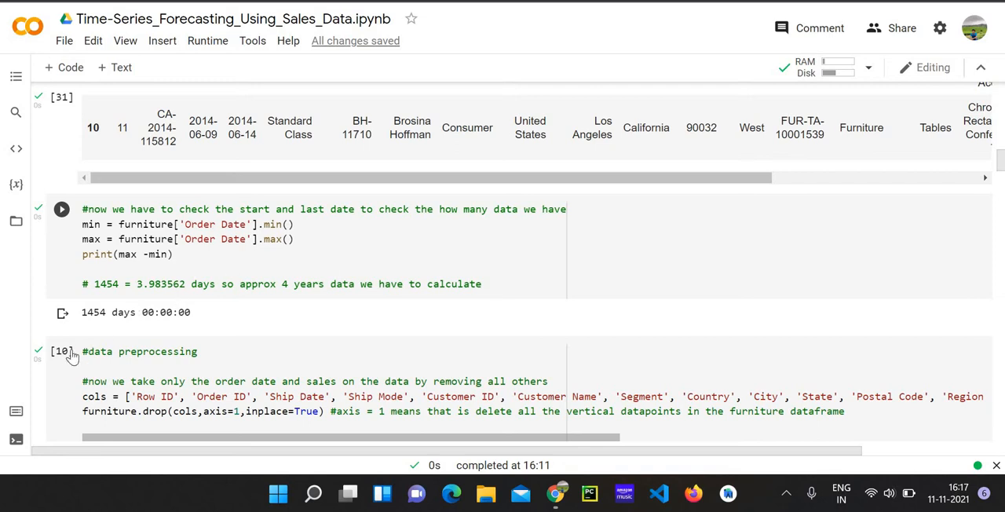
{"action": "left_click", "coordinate": [61, 208]}
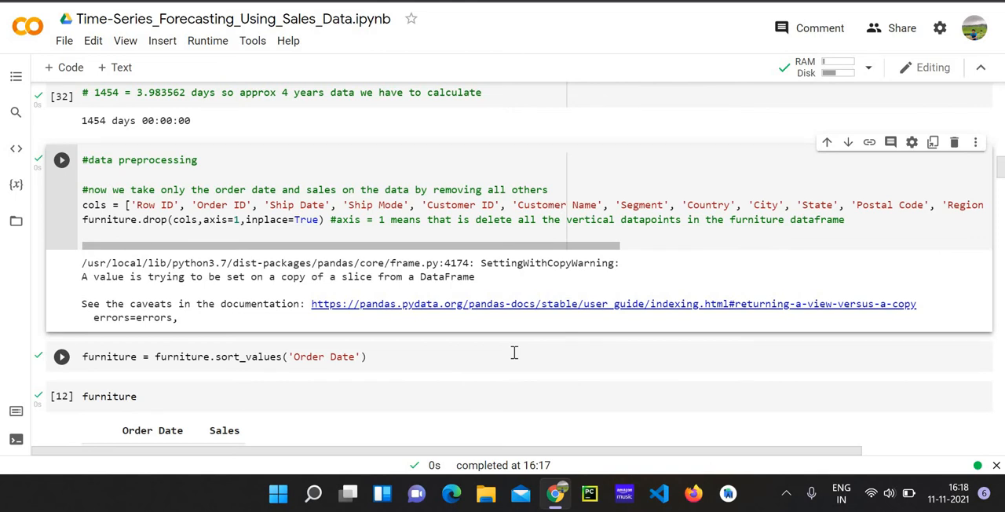
{"action": "mouse_move", "coordinate": [517, 358]}
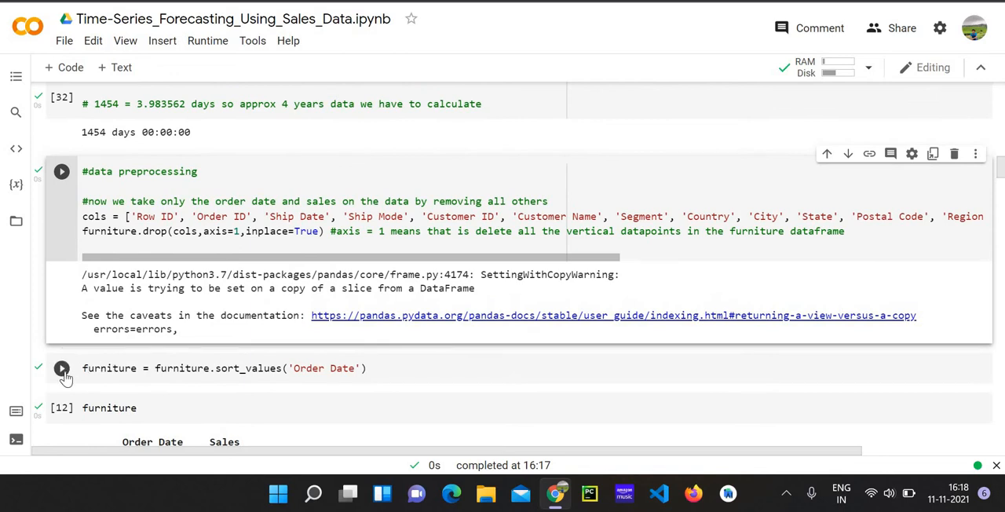
{"action": "mouse_move", "coordinate": [63, 368]}
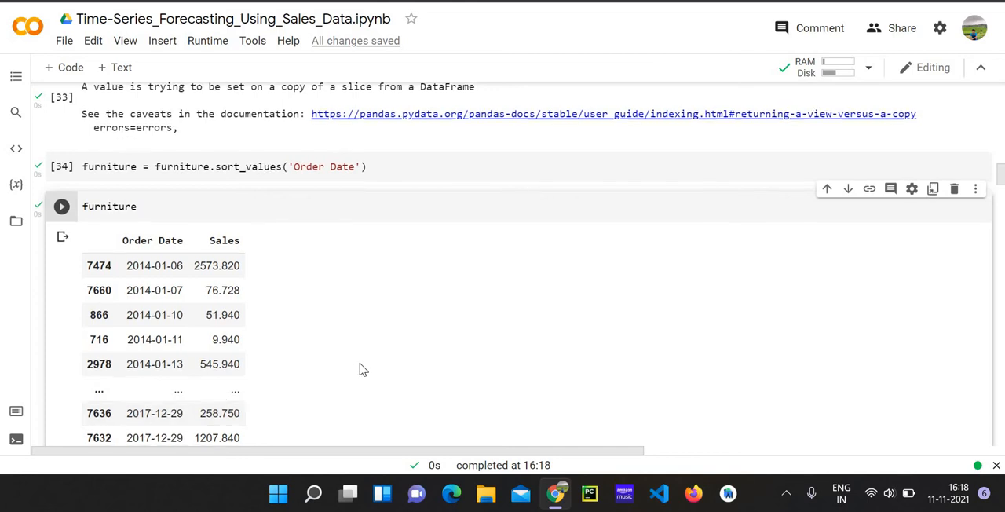
Run furniture.isnull().sum() to verify Order Date and Sales have no nulls
{"action": "scroll", "scroll_direction": "down", "scroll_amount": 3}
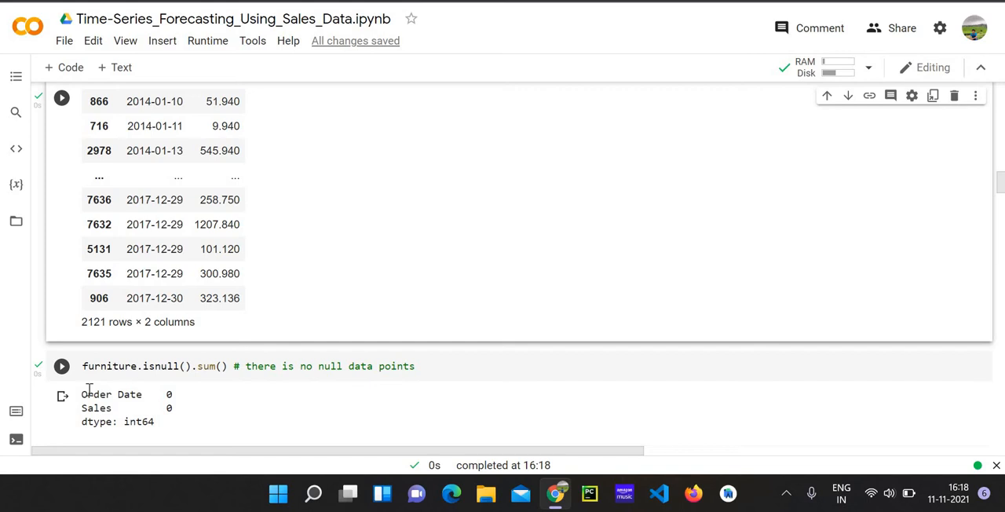
{"action": "left_click", "coordinate": [62, 366]}
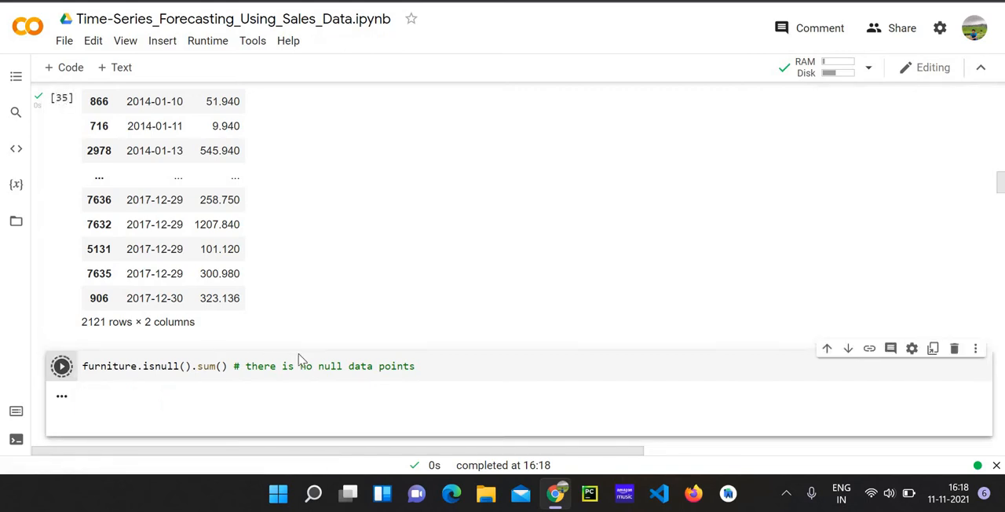
{"action": "left_click", "coordinate": [61, 365]}
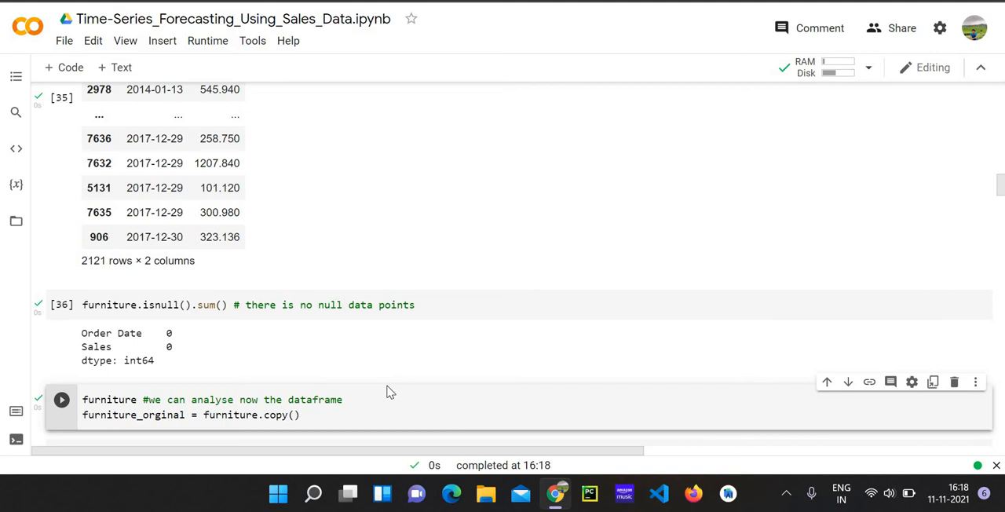
{"action": "mouse_move", "coordinate": [387, 386]}
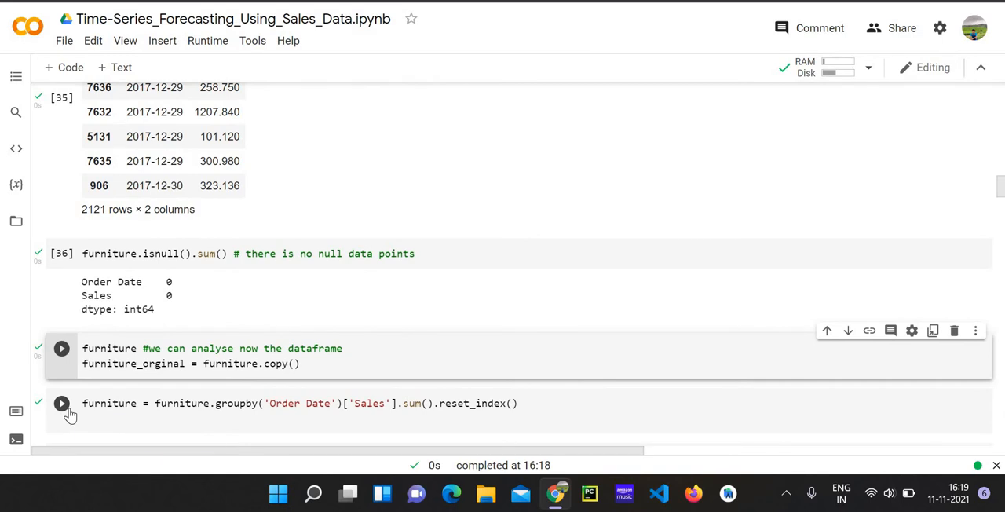
Copy the furniture data and sum Sales by Order Date, giving 889 rows
{"action": "left_click", "coordinate": [62, 403]}
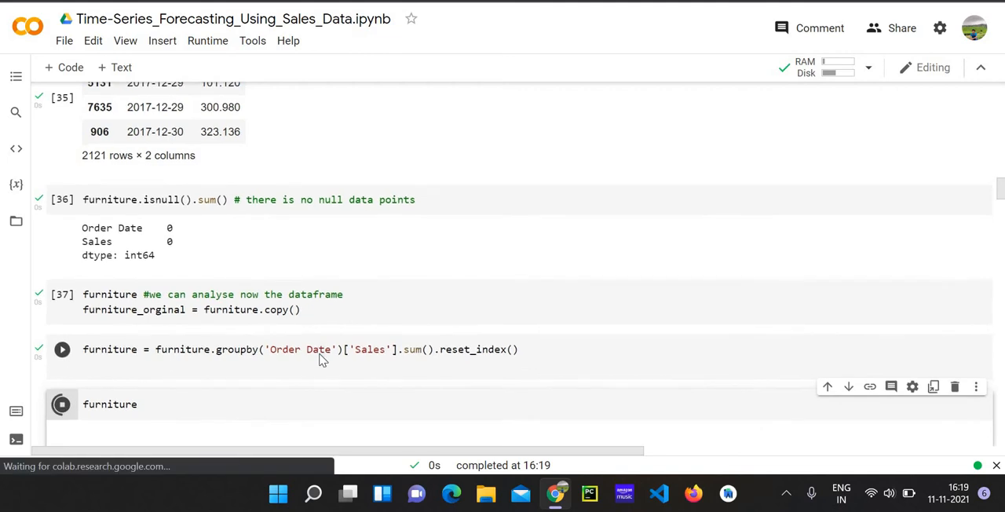
{"action": "left_click", "coordinate": [62, 349]}
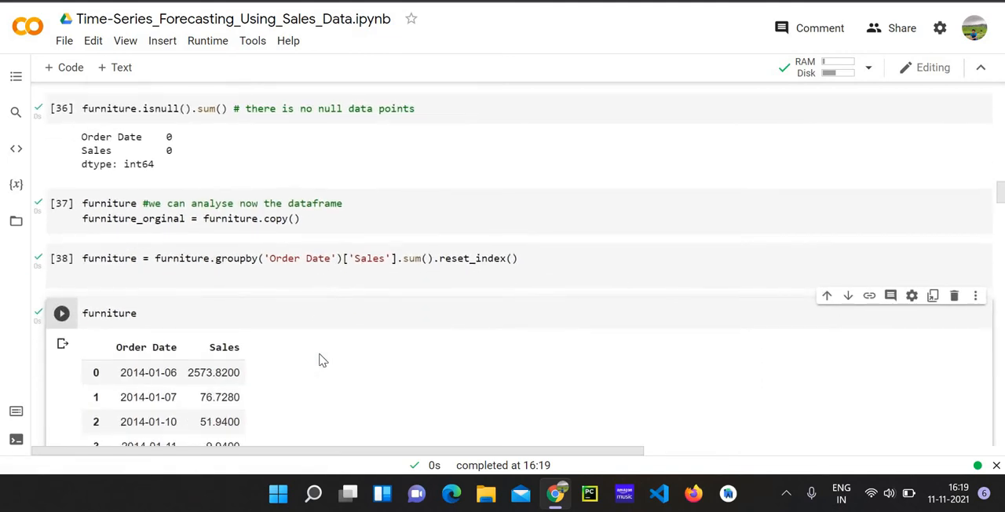
{"action": "scroll", "scroll_direction": "down", "scroll_amount": 3}
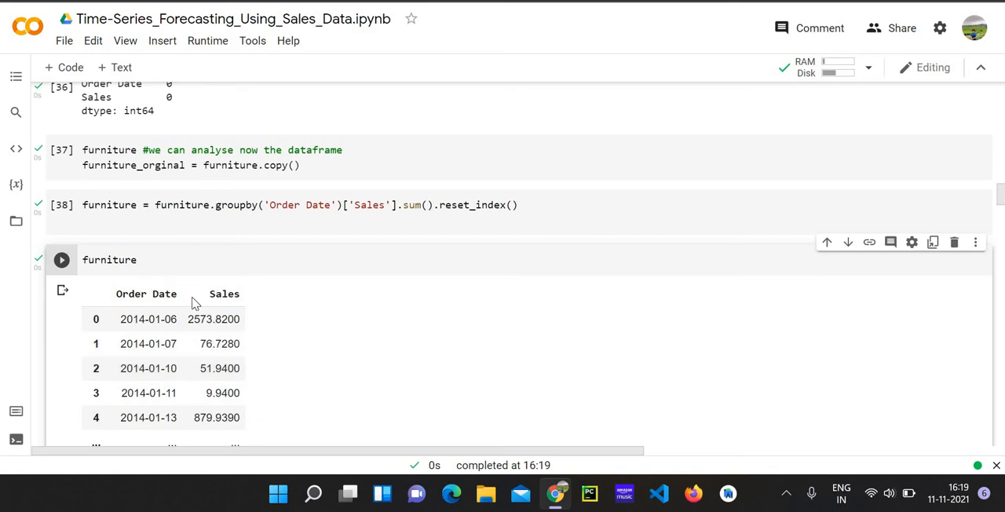
{"action": "mouse_move", "coordinate": [369, 349]}
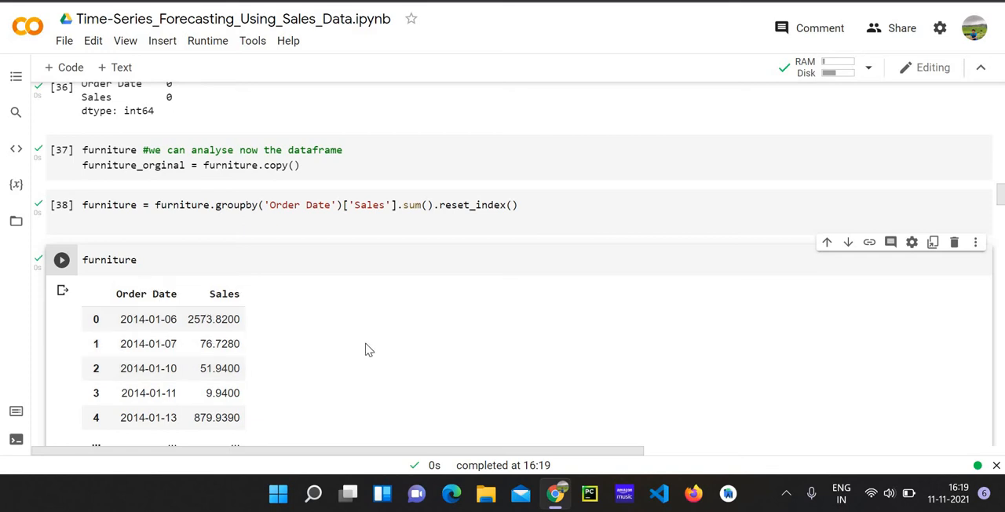
{"action": "scroll", "scroll_direction": "down", "scroll_amount": 3}
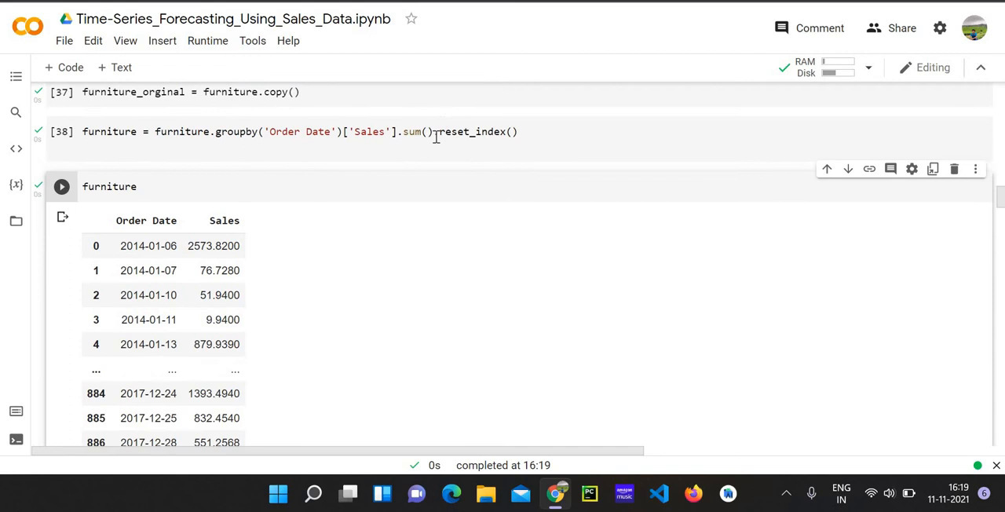
{"action": "mouse_move", "coordinate": [441, 313]}
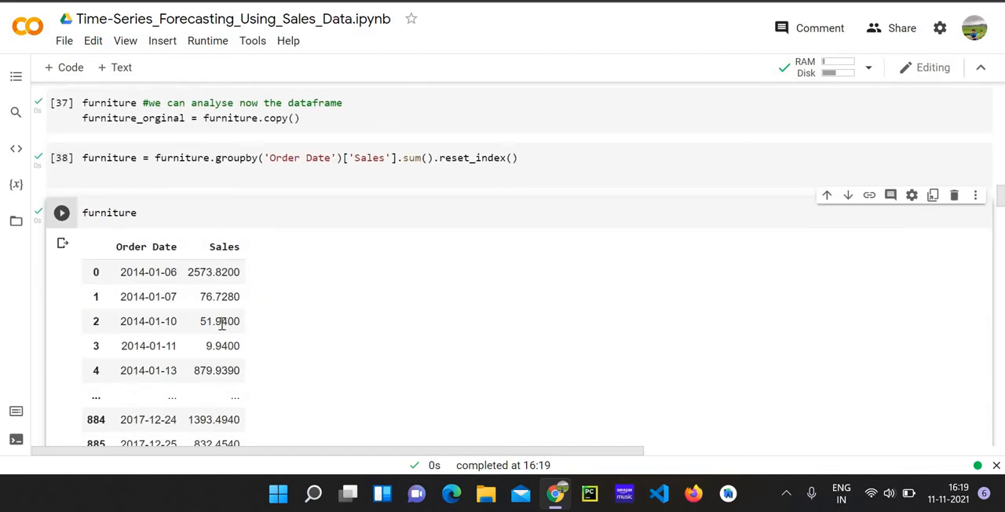
{"action": "scroll", "scroll_direction": "down", "scroll_amount": 3}
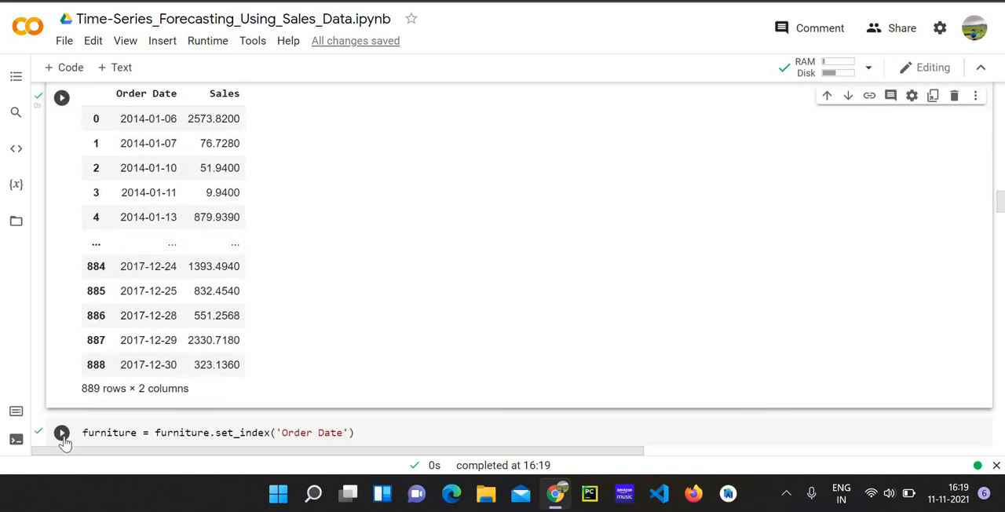
Set Order Date as the furniture table's index and display the indexed table
{"action": "left_click", "coordinate": [62, 433]}
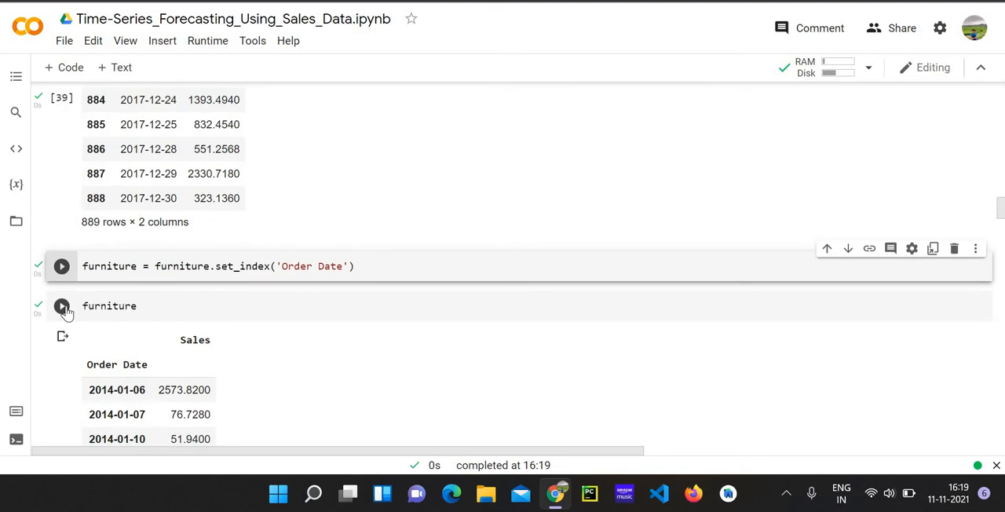
{"action": "left_click", "coordinate": [61, 266]}
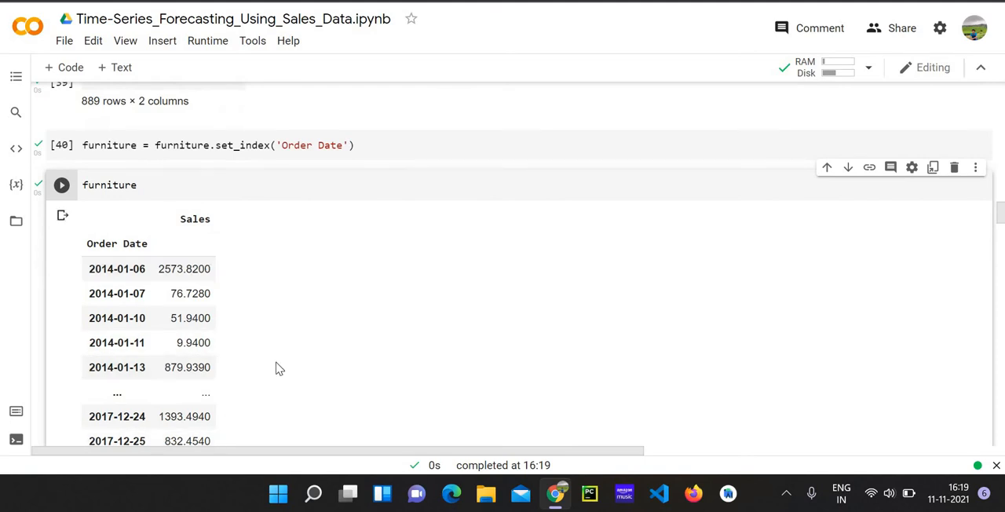
{"action": "scroll", "scroll_direction": "down", "scroll_amount": 3}
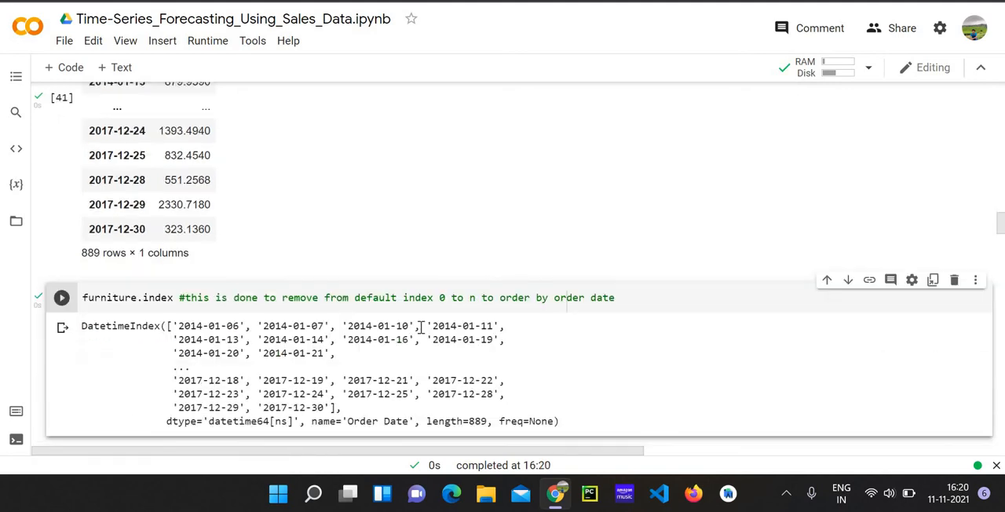
{"action": "scroll", "scroll_direction": "down", "scroll_amount": 3}
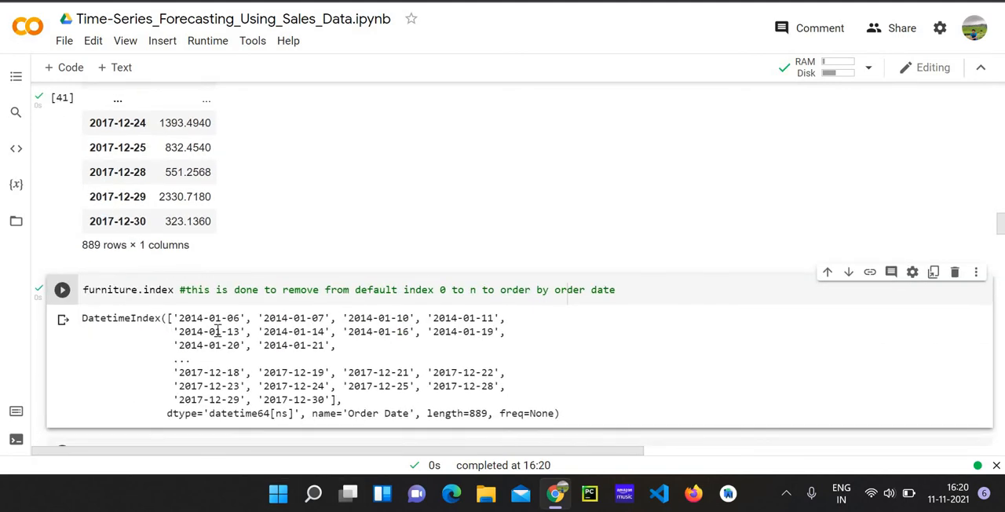
{"action": "scroll", "scroll_direction": "down", "scroll_amount": 3}
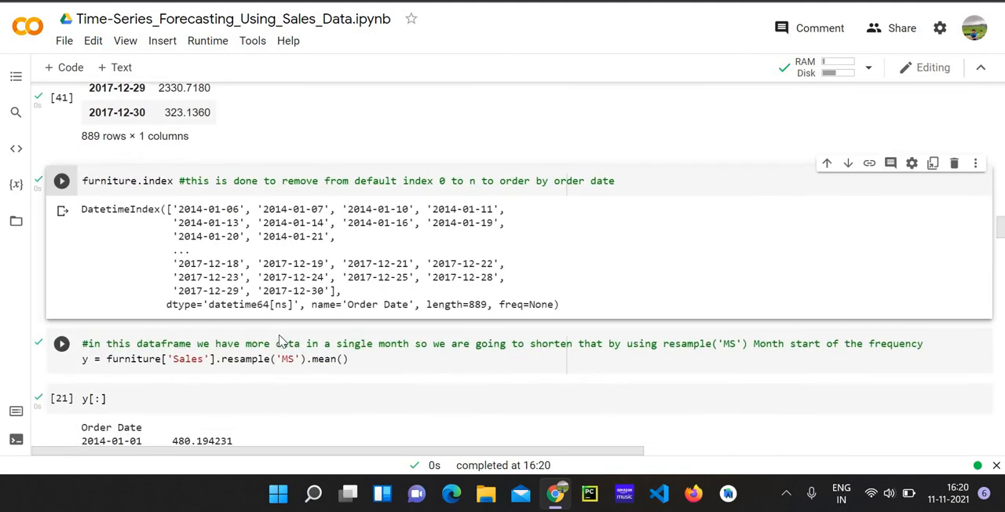
{"action": "scroll", "scroll_direction": "down", "scroll_amount": 3}
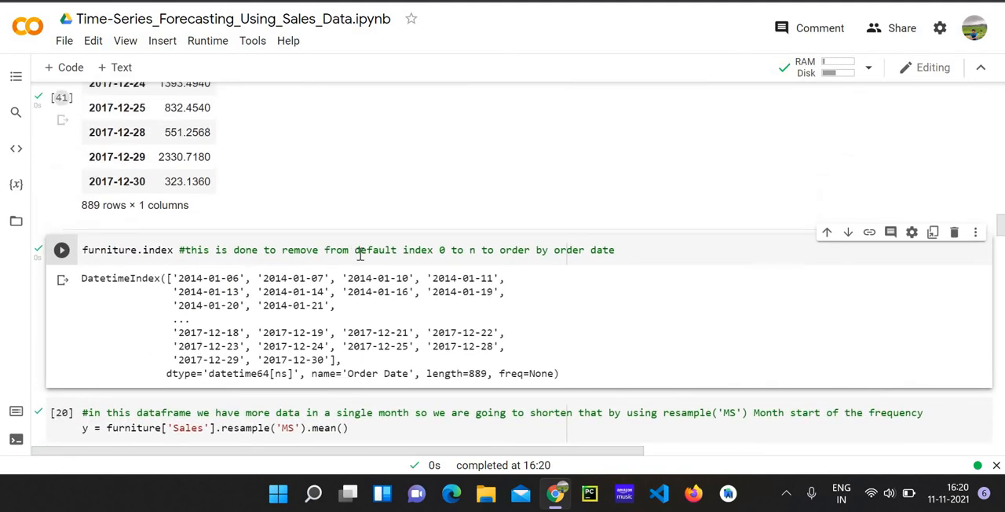
{"action": "scroll", "scroll_direction": "down", "scroll_amount": 3}
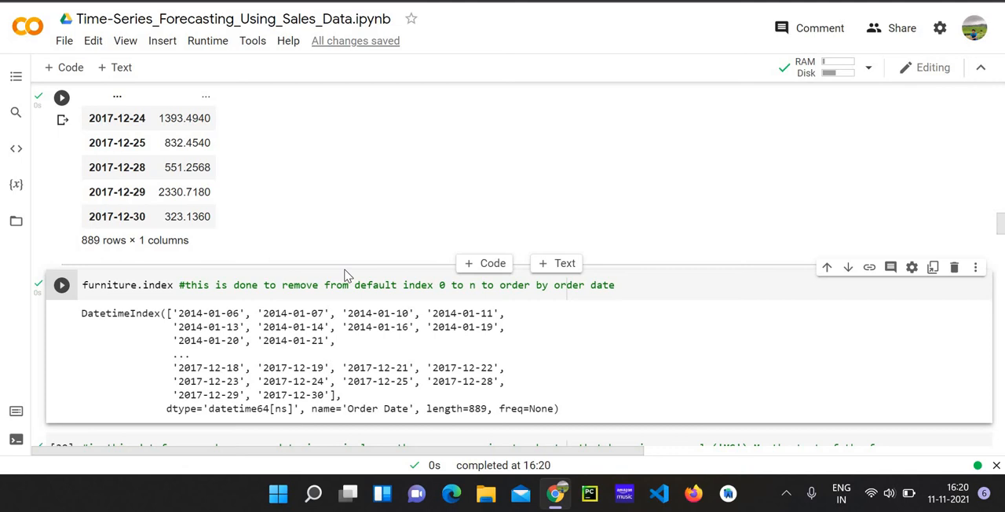
{"action": "scroll", "scroll_direction": "down", "scroll_amount": 3}
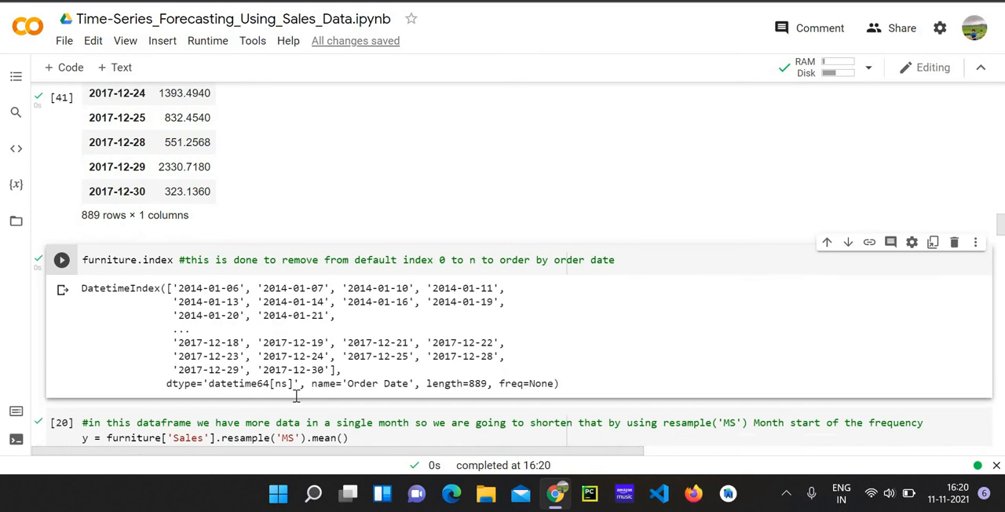
Resample sales to monthly means and print the 2014–2017 series
{"action": "left_click", "coordinate": [62, 260]}
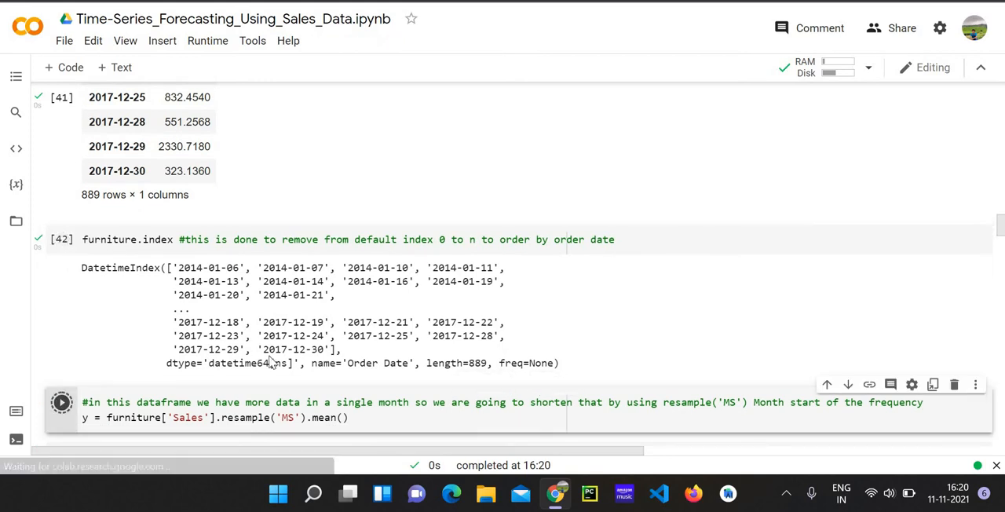
{"action": "left_click", "coordinate": [61, 239]}
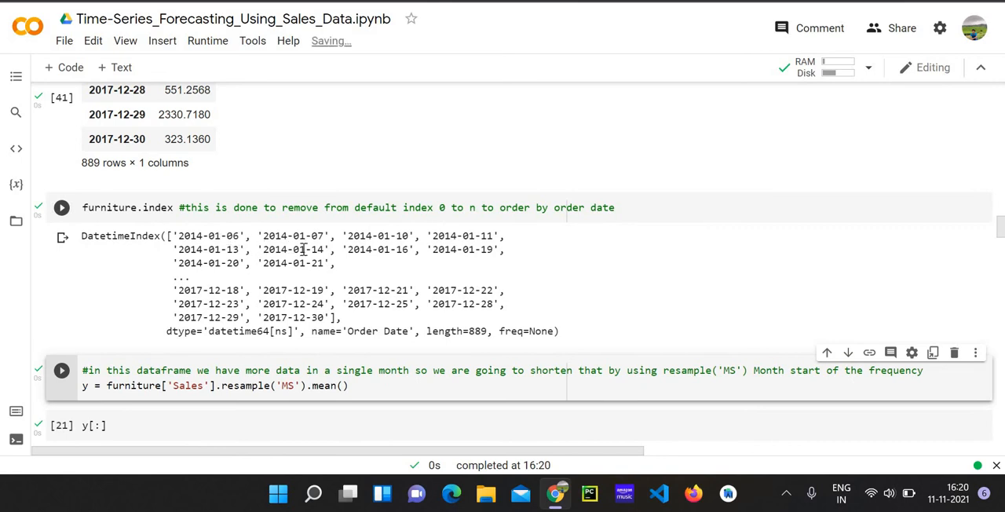
{"action": "mouse_move", "coordinate": [426, 228]}
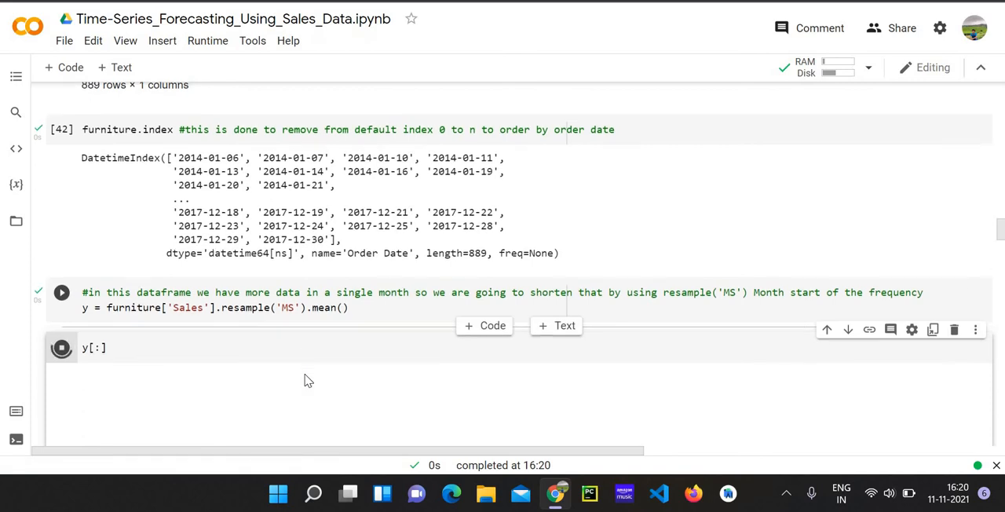
{"action": "left_click", "coordinate": [61, 348]}
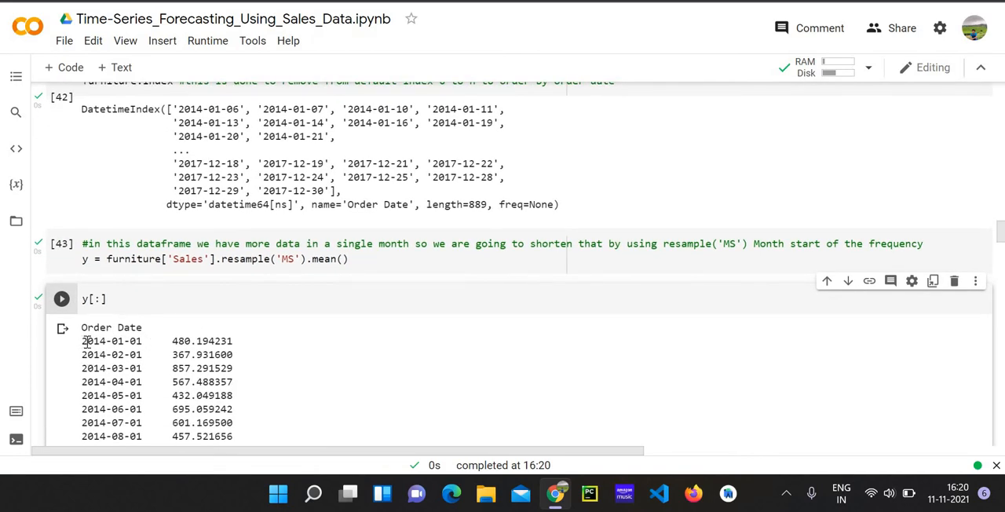
{"action": "mouse_move", "coordinate": [308, 368]}
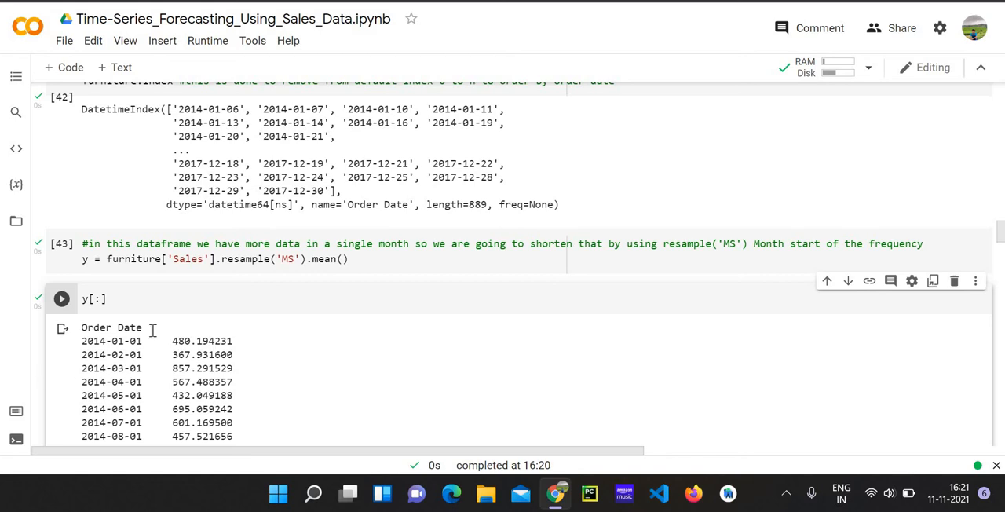
{"action": "scroll", "scroll_direction": "down", "scroll_amount": 3}
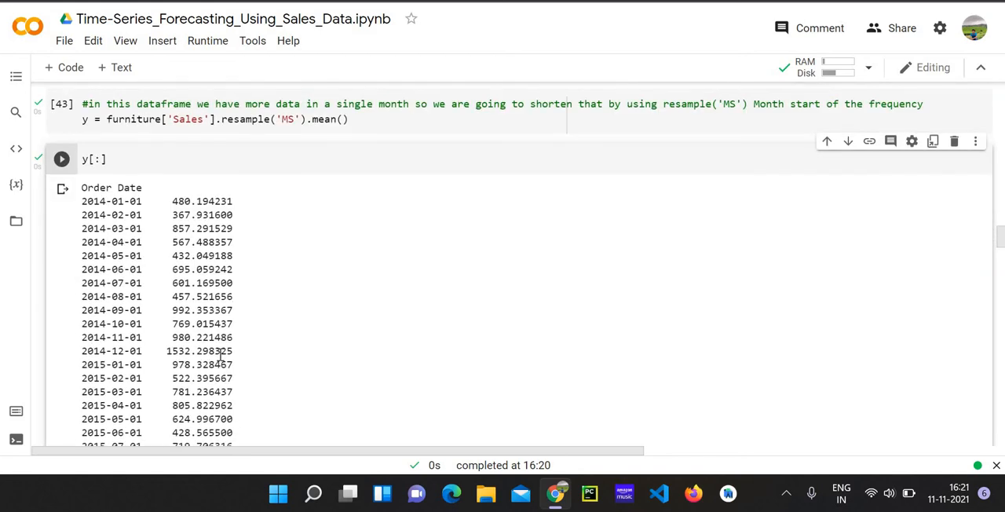
{"action": "scroll", "scroll_direction": "down", "scroll_amount": 3}
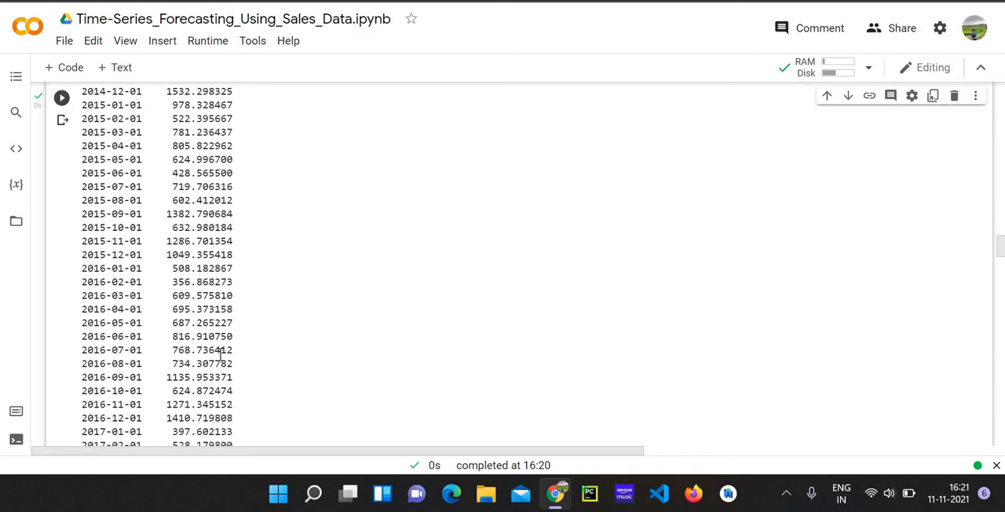
{"action": "scroll", "scroll_direction": "down", "scroll_amount": 3}
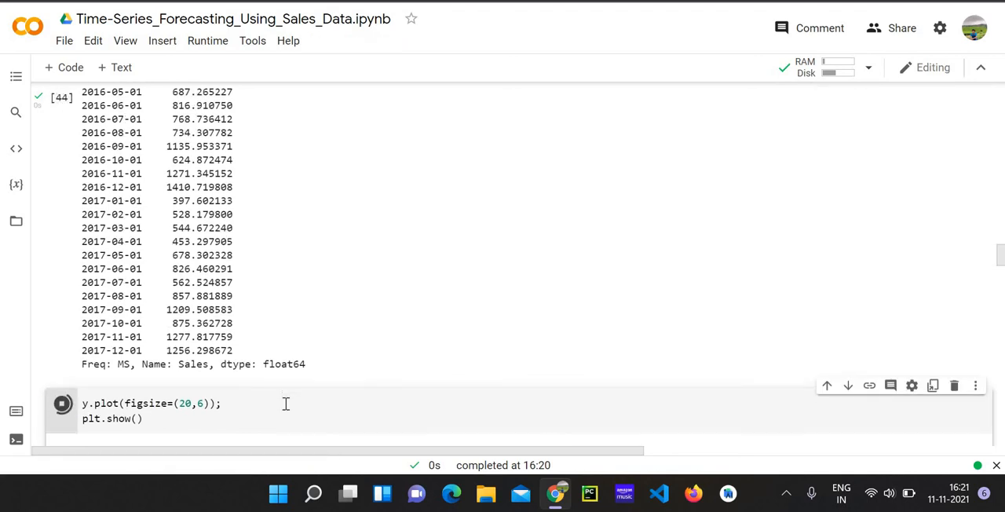
Run y.plot(figsize=(20,6)) to chart monthly furniture sales for 2014–2017
{"action": "left_click", "coordinate": [62, 403]}
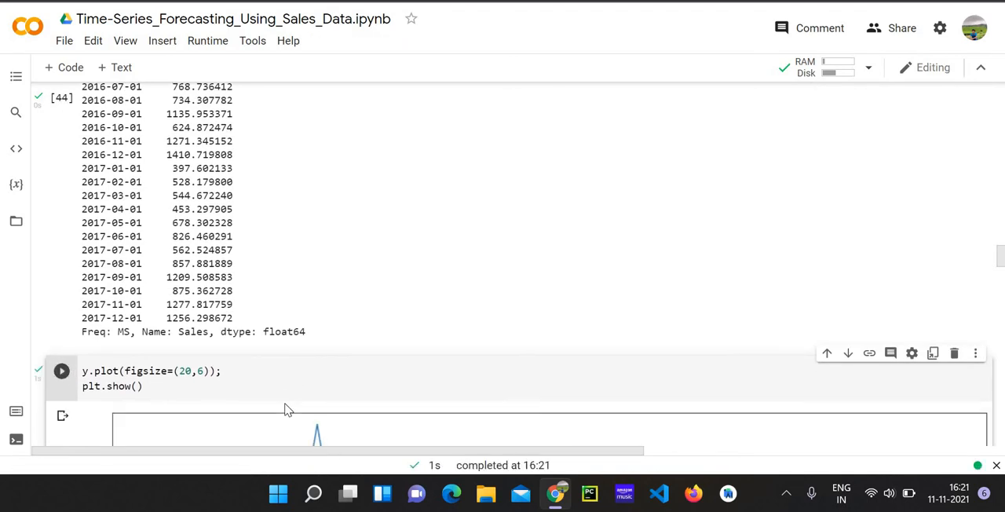
{"action": "scroll", "scroll_direction": "down", "scroll_amount": 3}
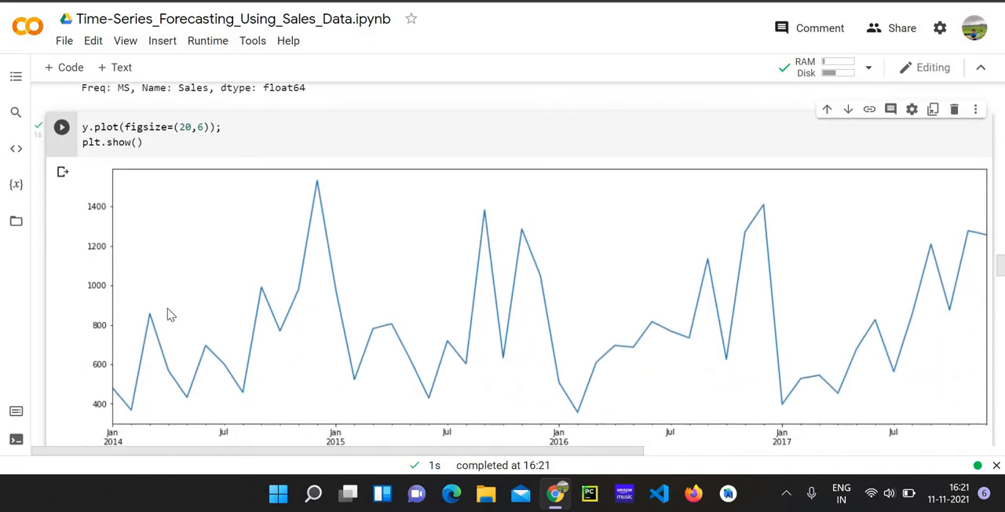
{"action": "mouse_move", "coordinate": [547, 318]}
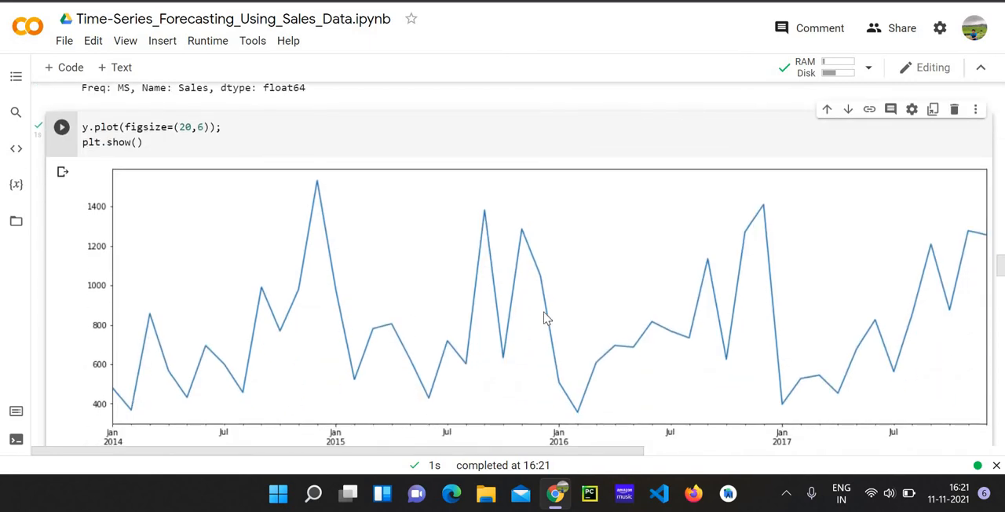
{"action": "mouse_move", "coordinate": [372, 360]}
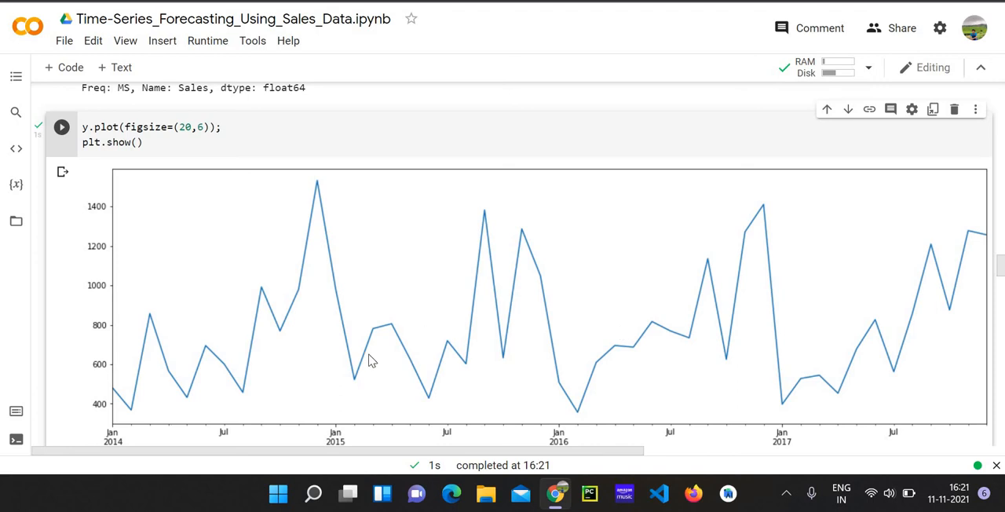
{"action": "mouse_move", "coordinate": [330, 337]}
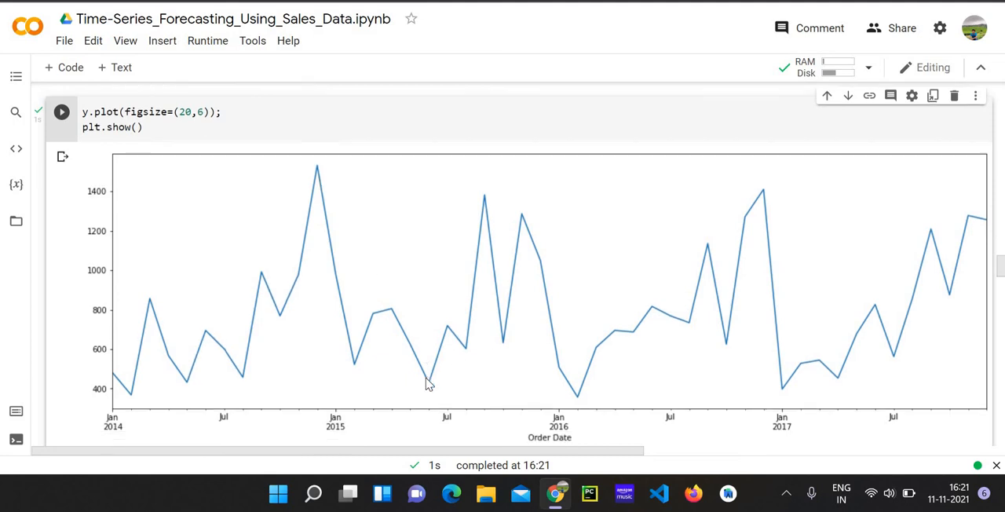
{"action": "scroll", "scroll_direction": "down", "scroll_amount": 3}
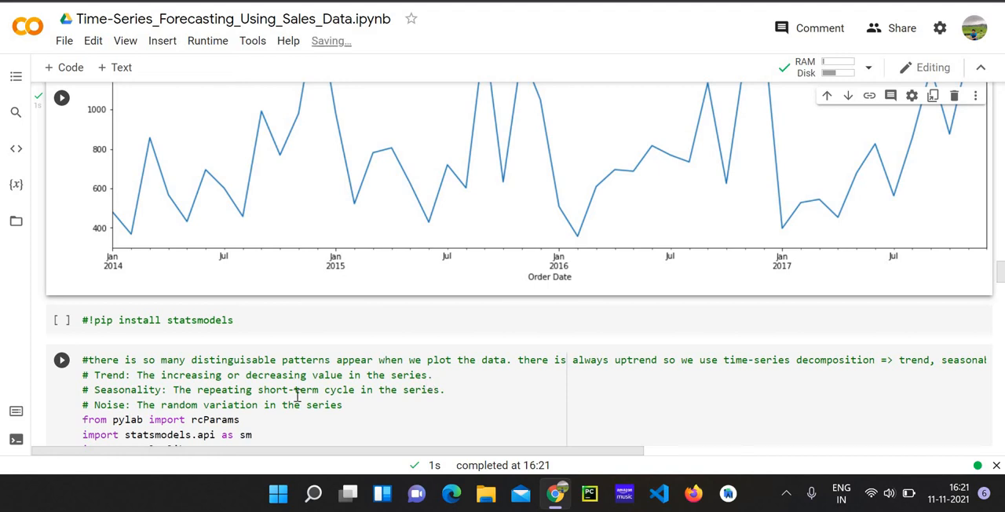
{"action": "scroll", "scroll_direction": "down", "scroll_amount": 3}
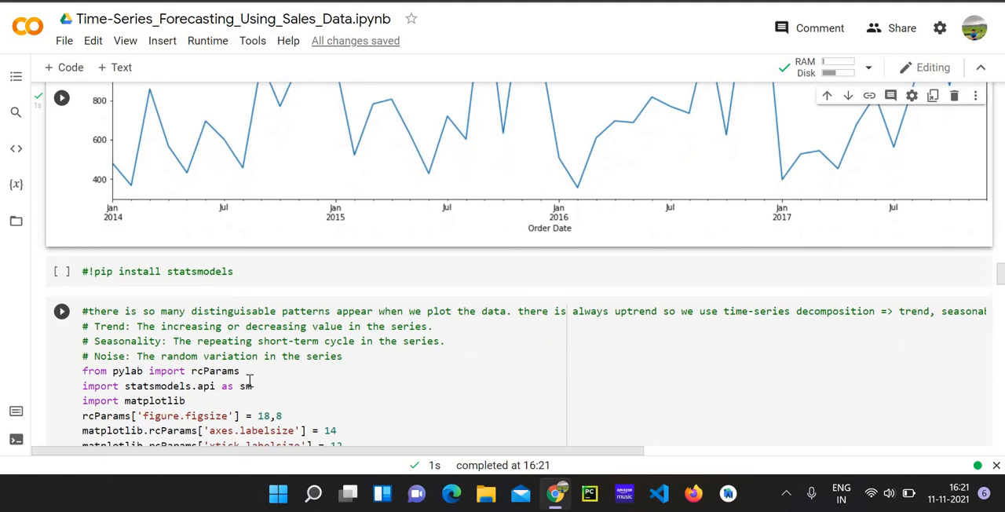
{"action": "scroll", "scroll_direction": "down", "scroll_amount": 3}
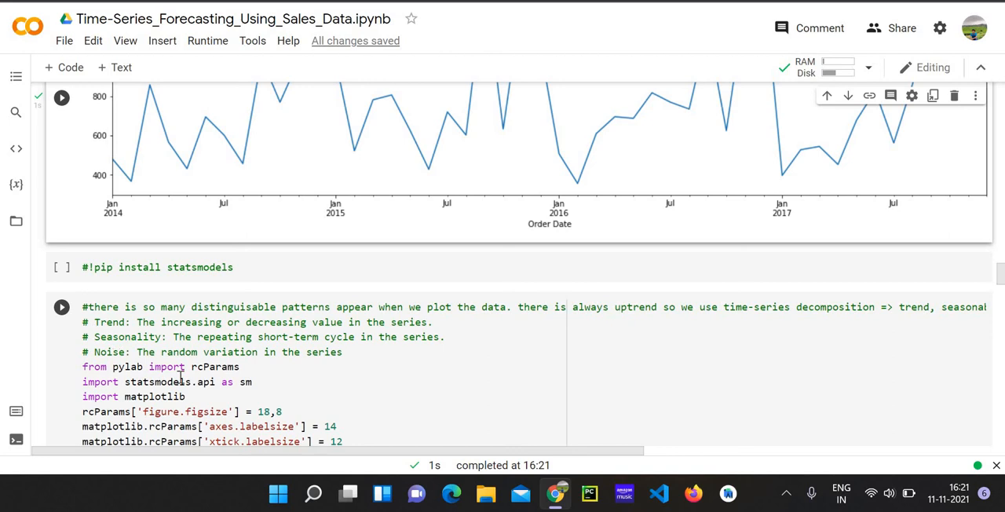
{"action": "scroll", "scroll_direction": "down", "scroll_amount": 3}
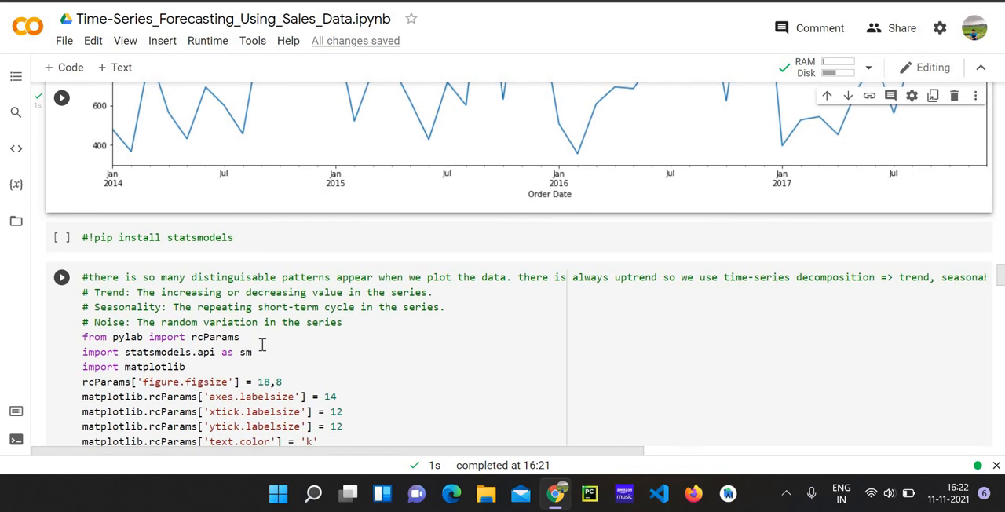
{"action": "mouse_move", "coordinate": [197, 361]}
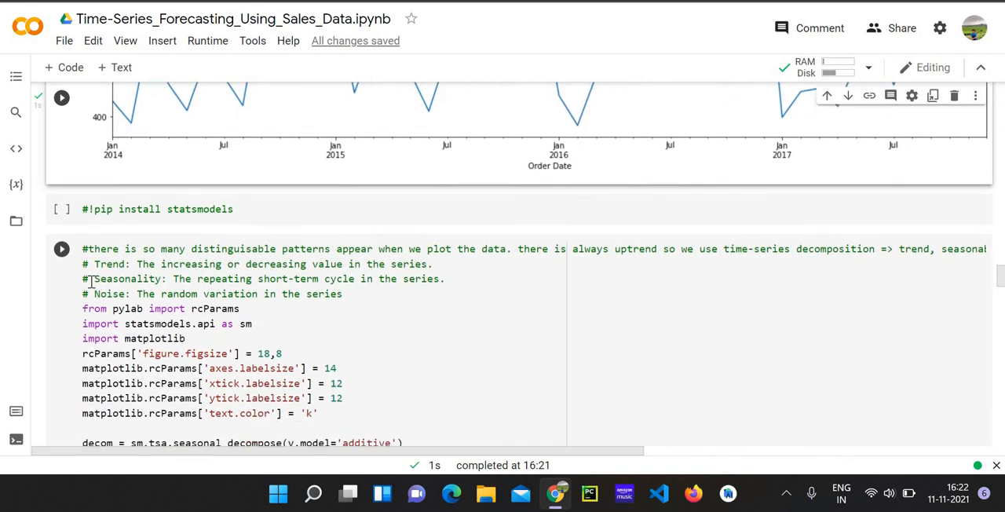
{"action": "mouse_move", "coordinate": [69, 272]}
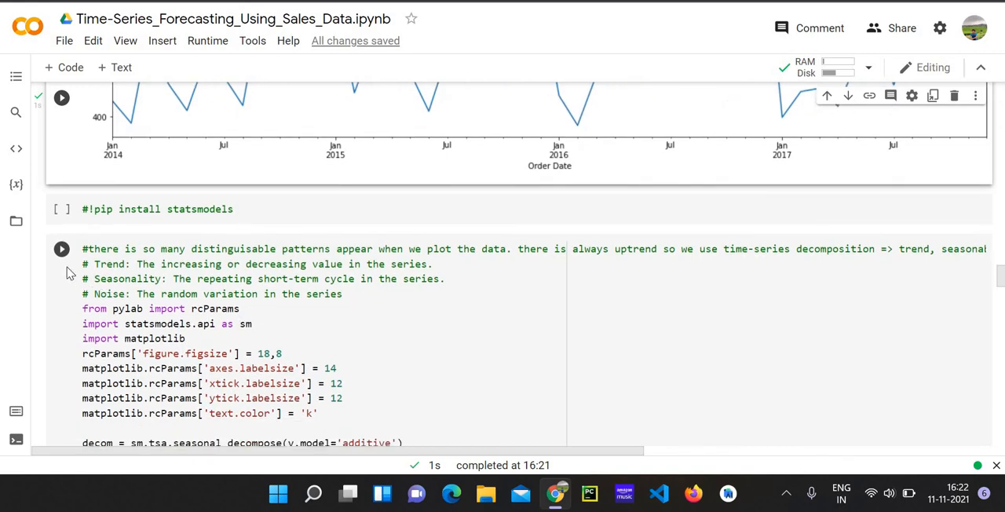
{"action": "mouse_move", "coordinate": [62, 249]}
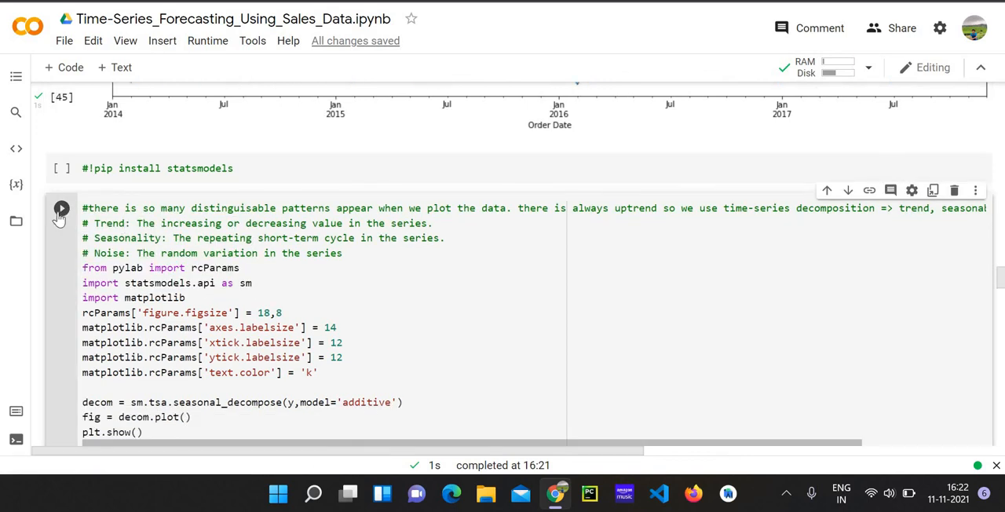
{"action": "left_click", "coordinate": [62, 208]}
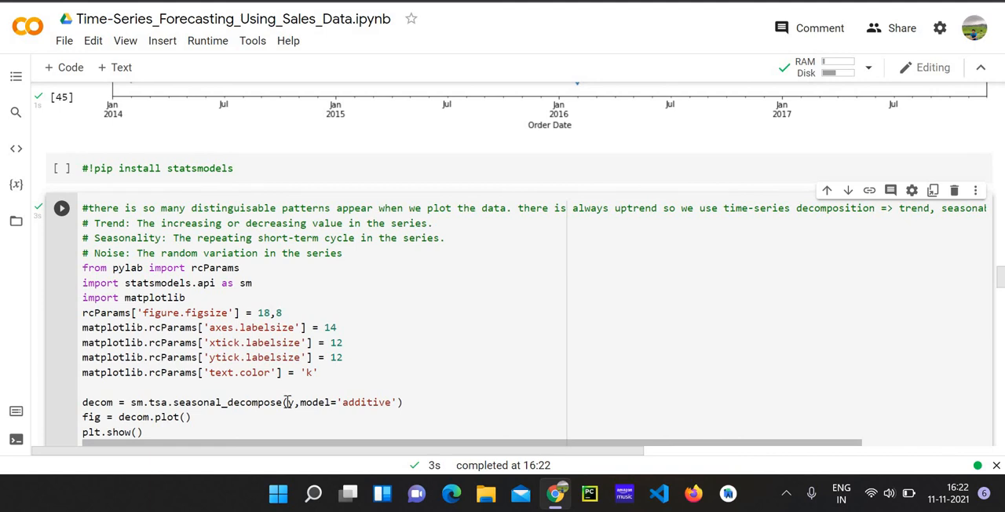
Run seasonal_decompose and review the observed, trend, seasonal and residual subplots
{"action": "left_click", "coordinate": [61, 209]}
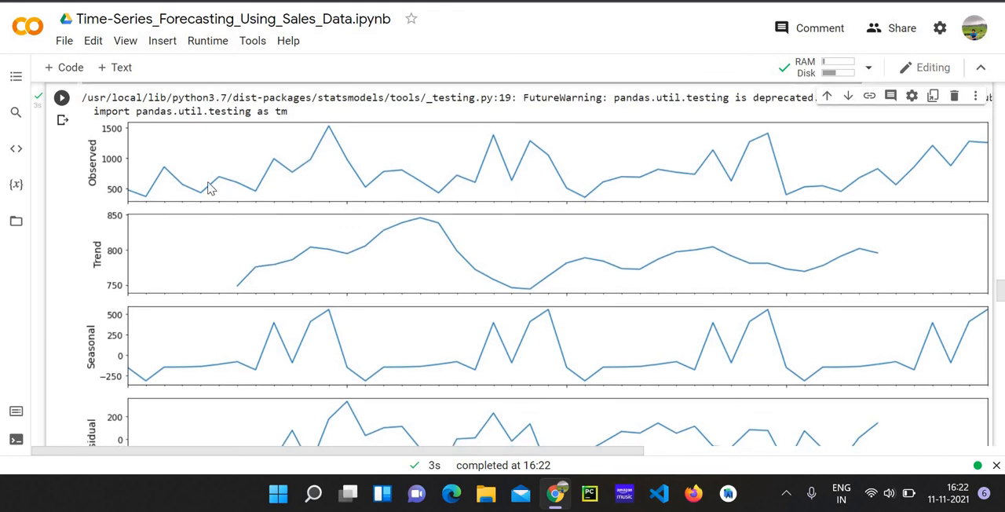
{"action": "mouse_move", "coordinate": [493, 280]}
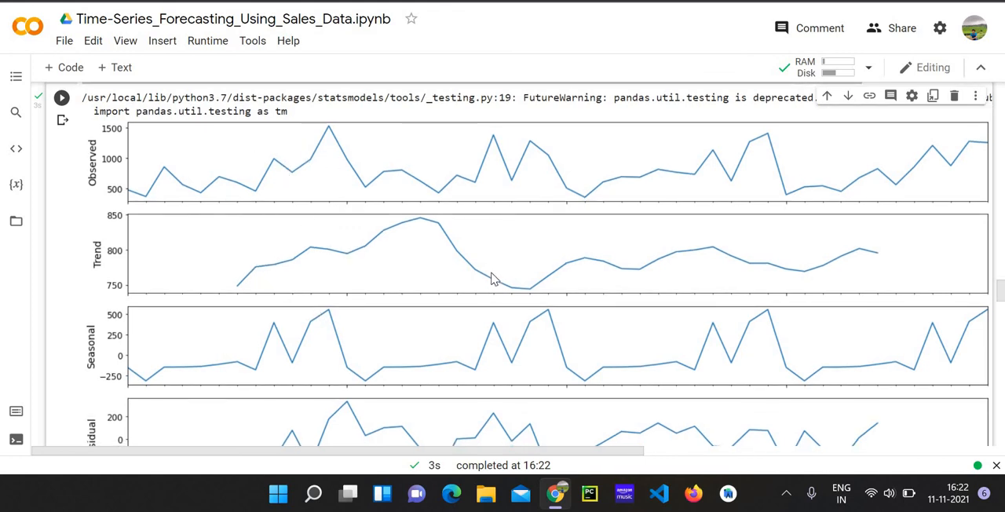
{"action": "mouse_move", "coordinate": [305, 279]}
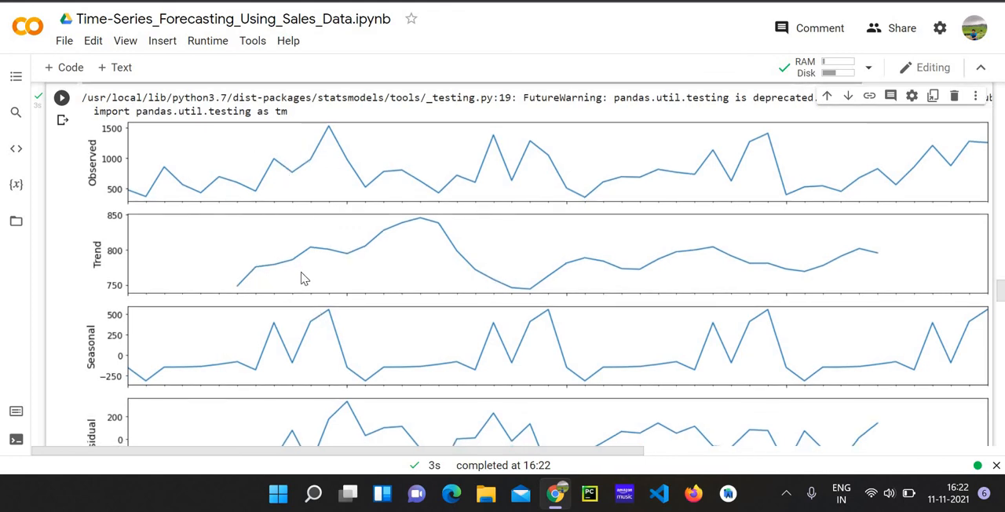
{"action": "mouse_move", "coordinate": [313, 272]}
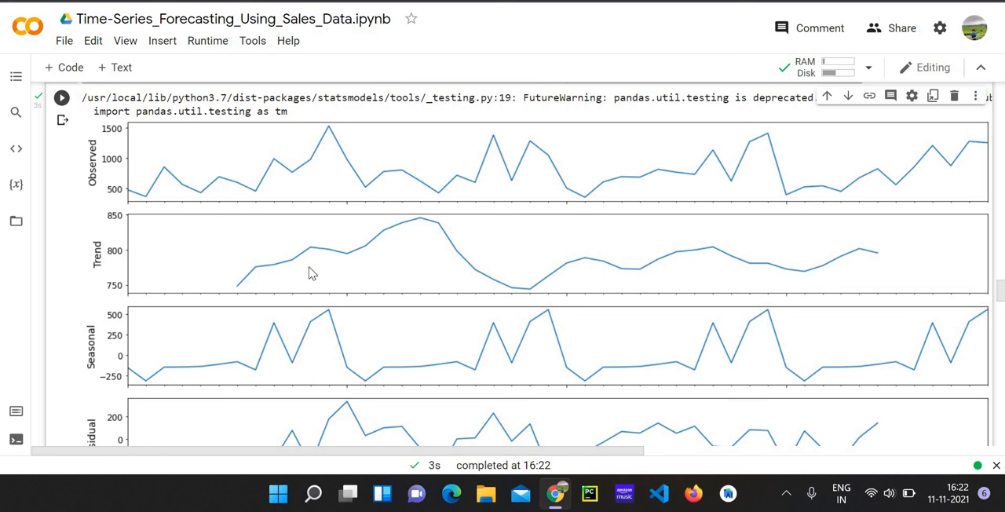
{"action": "mouse_move", "coordinate": [422, 249]}
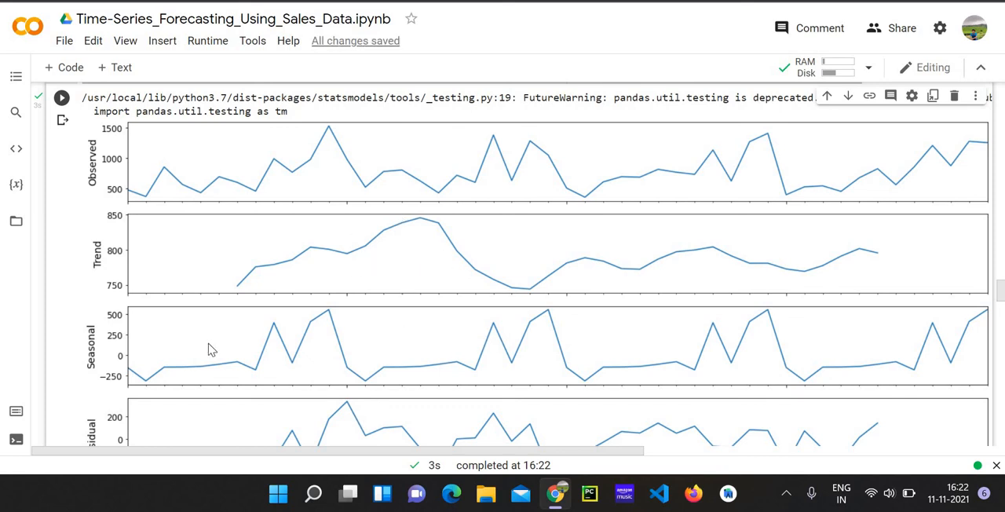
{"action": "scroll", "scroll_direction": "down", "scroll_amount": 3}
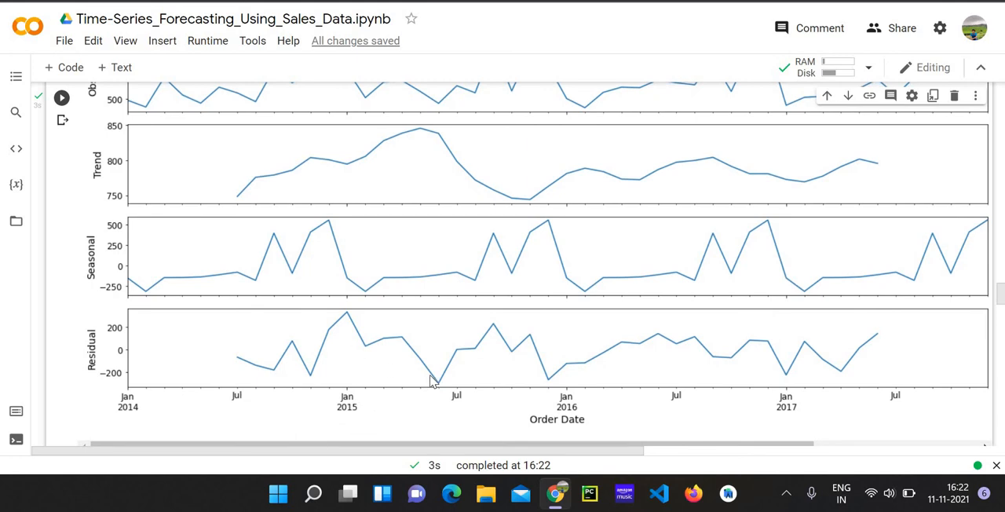
{"action": "scroll", "scroll_direction": "up", "scroll_amount": 3}
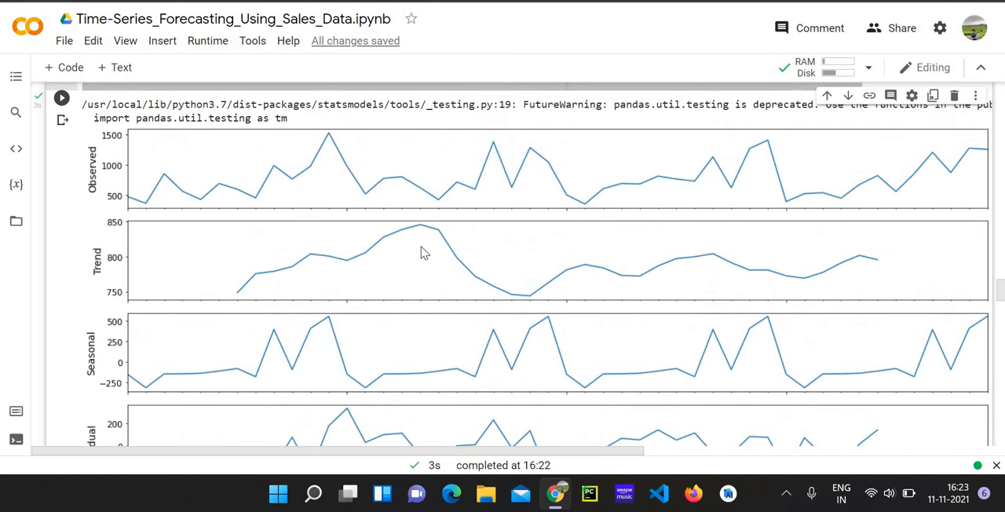
{"action": "scroll", "scroll_direction": "down", "scroll_amount": 3}
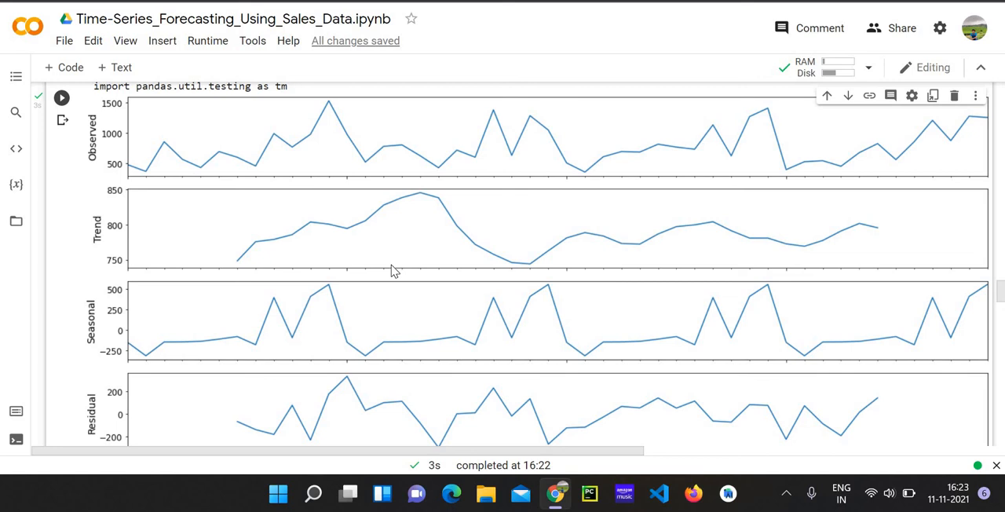
{"action": "scroll", "scroll_direction": "down", "scroll_amount": 3}
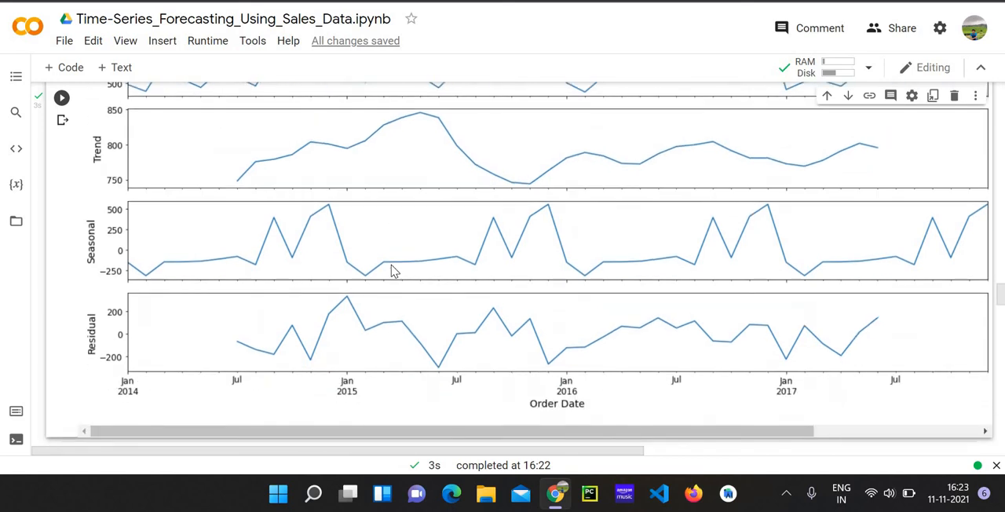
{"action": "scroll", "scroll_direction": "down", "scroll_amount": 3}
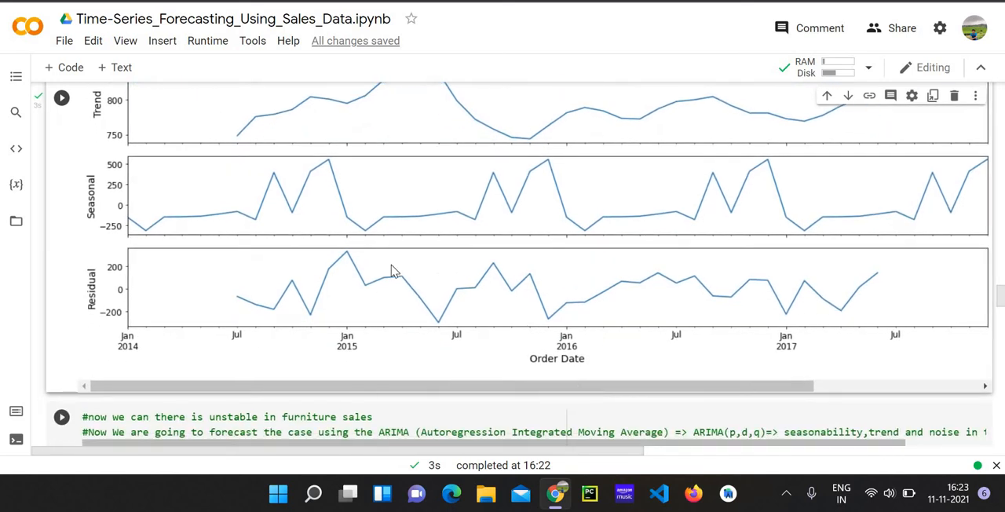